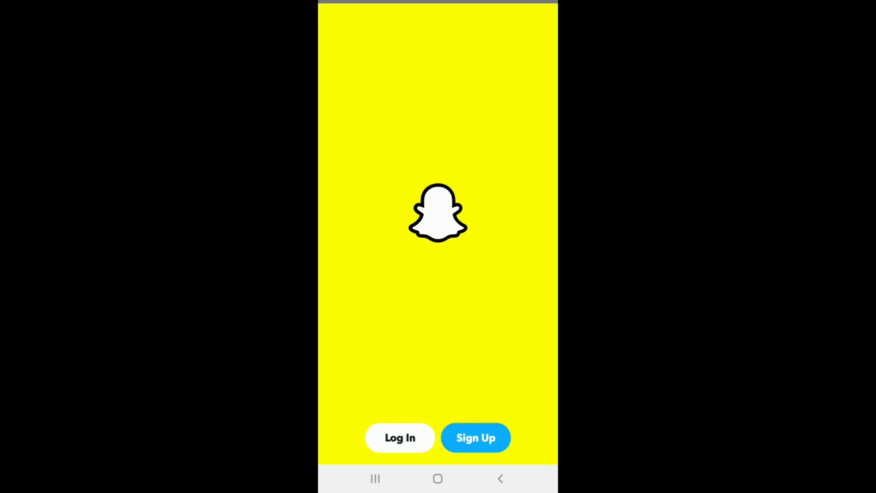
# Begin Sign Up from the Snapchat welcome screen, reaching the empty name form.
pyautogui.click(476, 439)
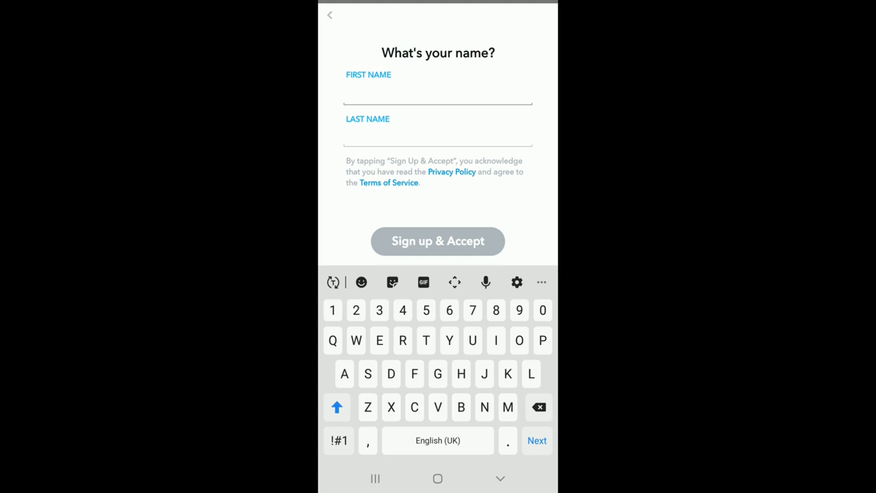
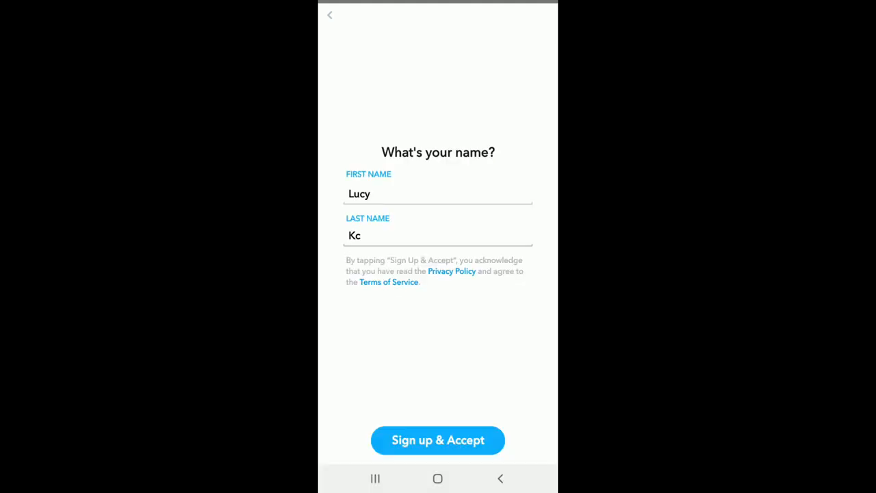
pyautogui.click(438, 440)
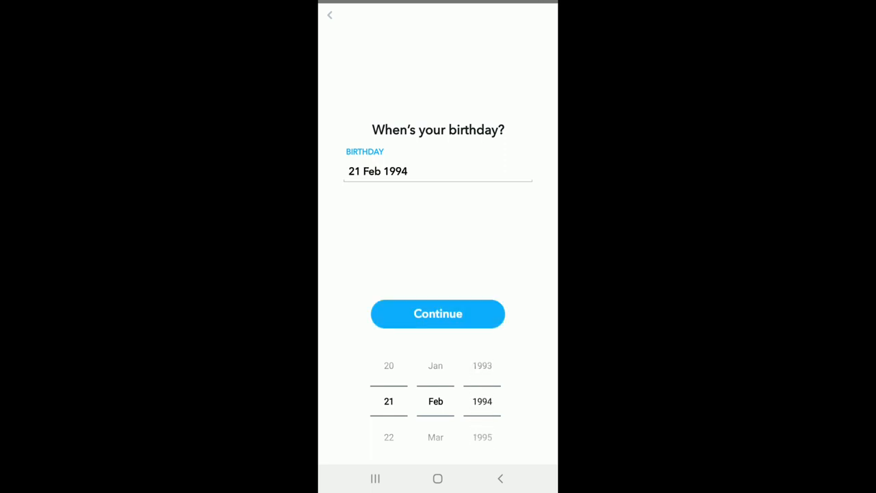
pyautogui.click(438, 314)
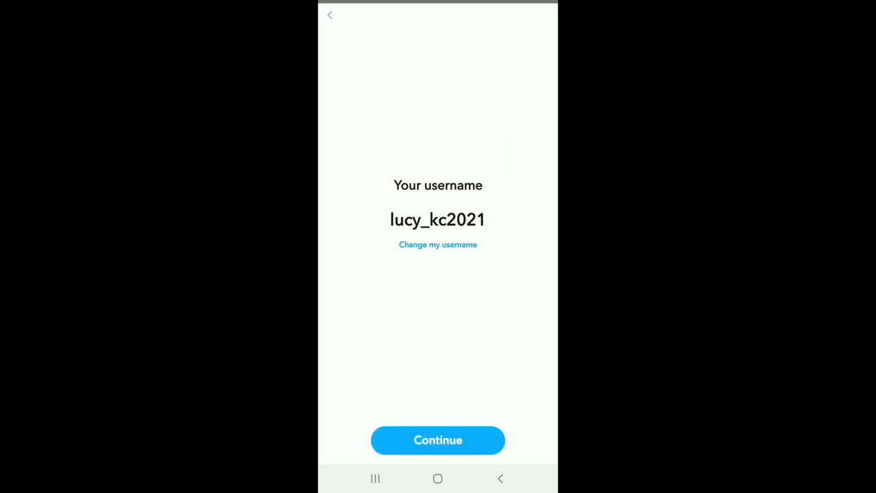
pyautogui.click(438, 244)
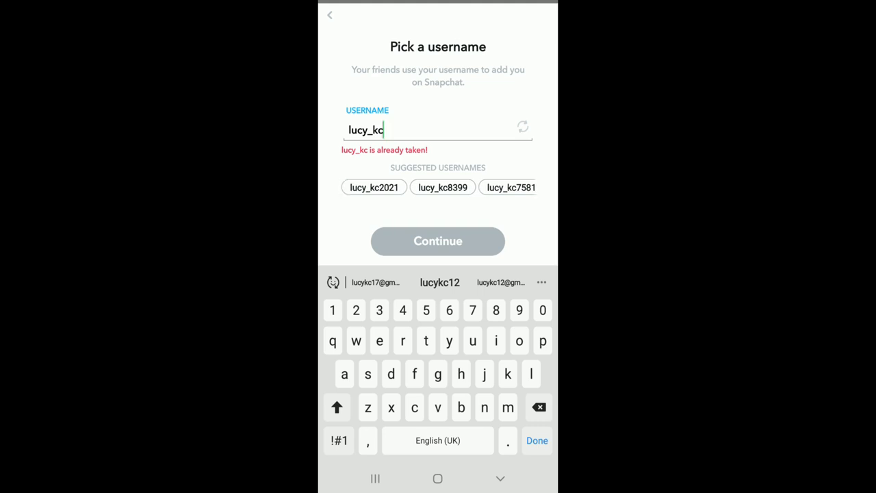
# Accept the first suggested available username and continue to password setup.
pyautogui.click(374, 186)
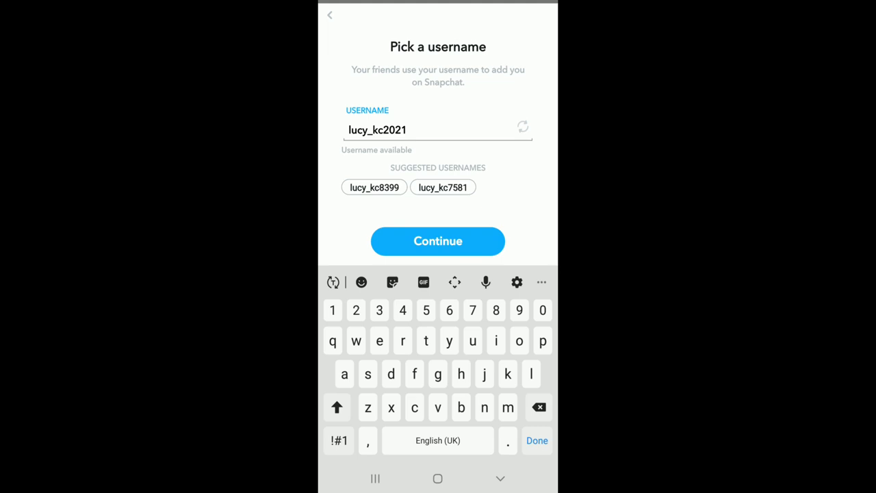
pyautogui.click(438, 241)
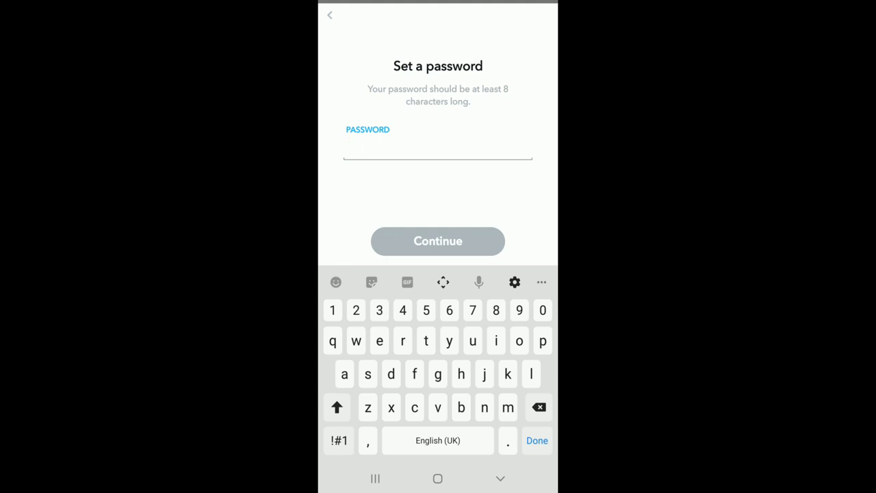
# Submit the password and email, signing up with email to reach the Add Friends screen.
pyautogui.write('password')
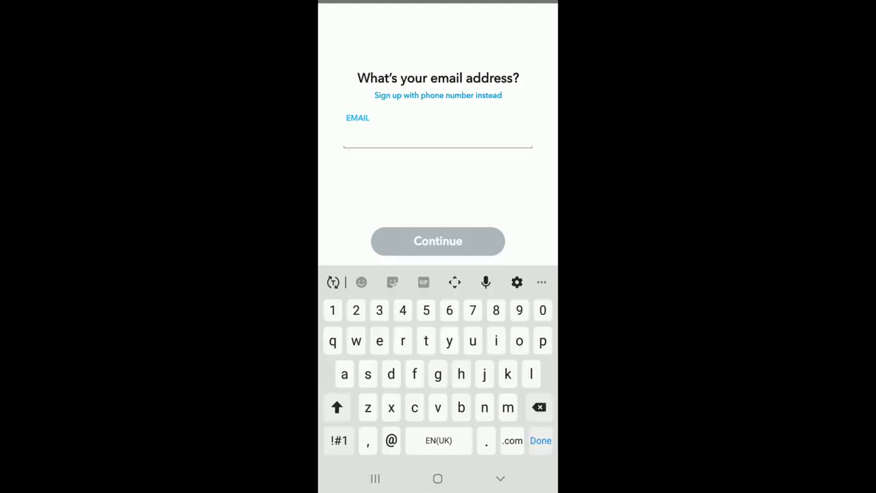
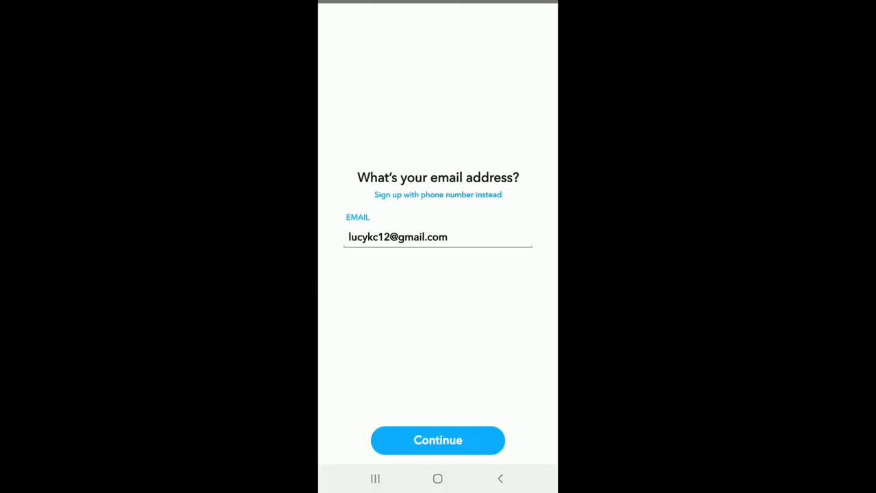
pyautogui.click(438, 194)
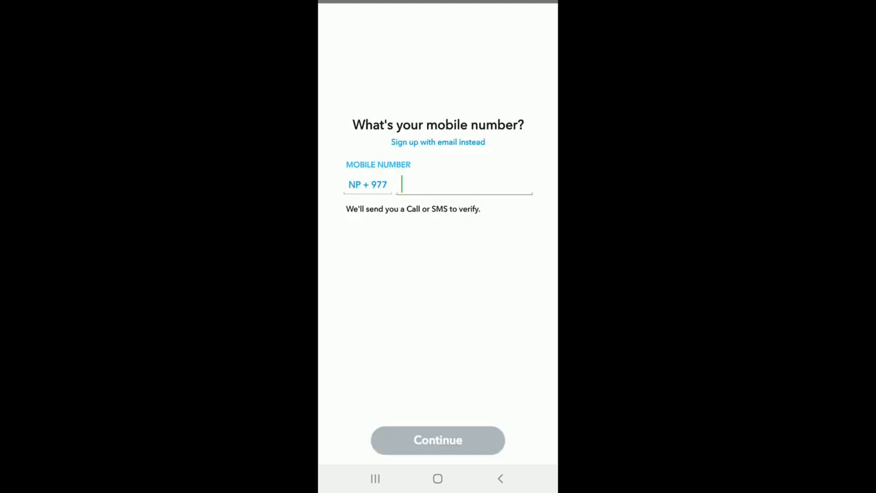
pyautogui.click(438, 141)
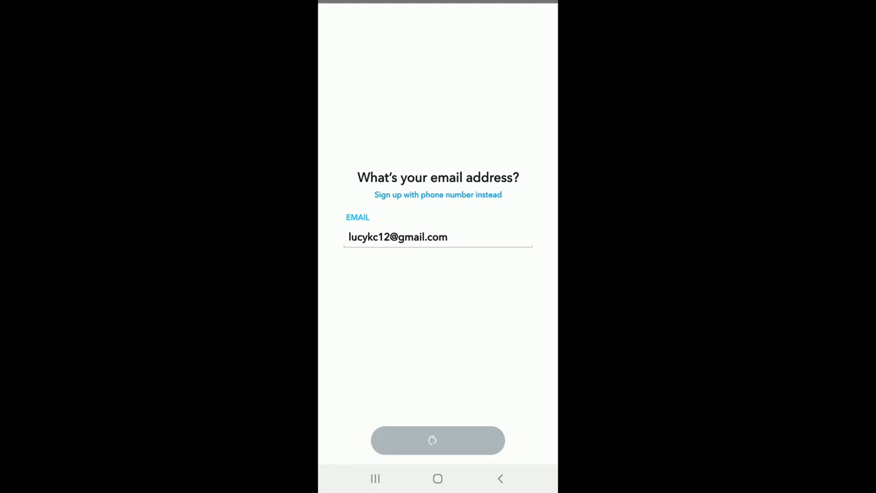
pyautogui.click(438, 440)
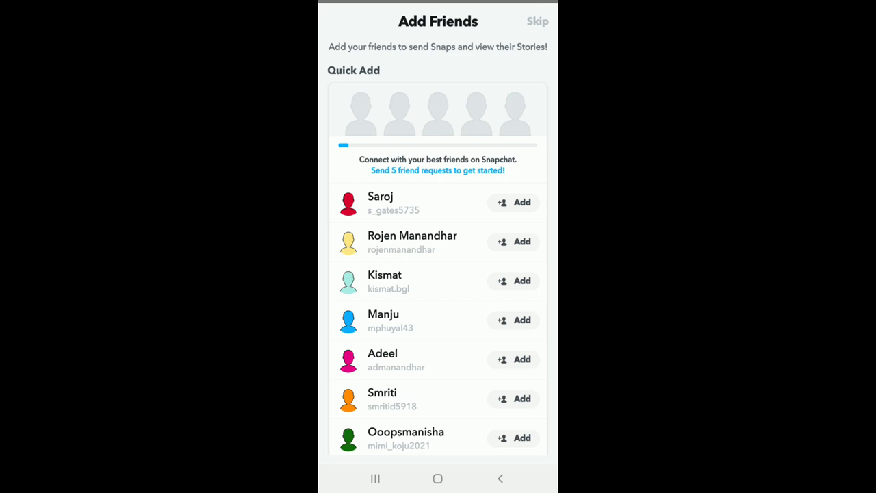
# Skip the Add Friends suggestions to land on the camera screen.
pyautogui.click(513, 399)
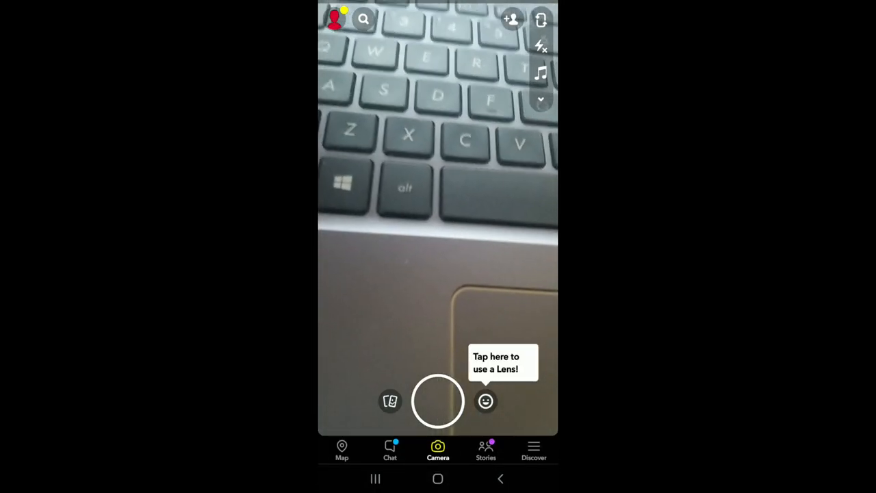
# View the new profile page and the Discover feed, then return to the phone's home screen.
pyautogui.click(337, 19)
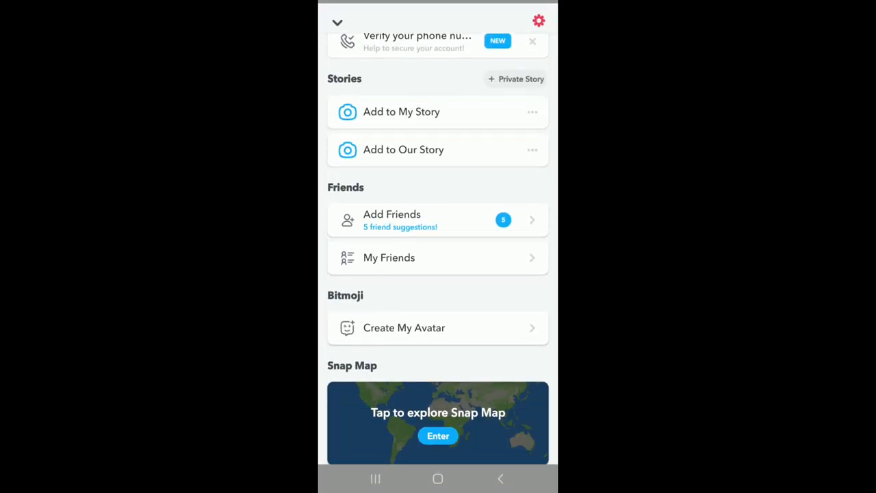
pyautogui.scroll(-3)
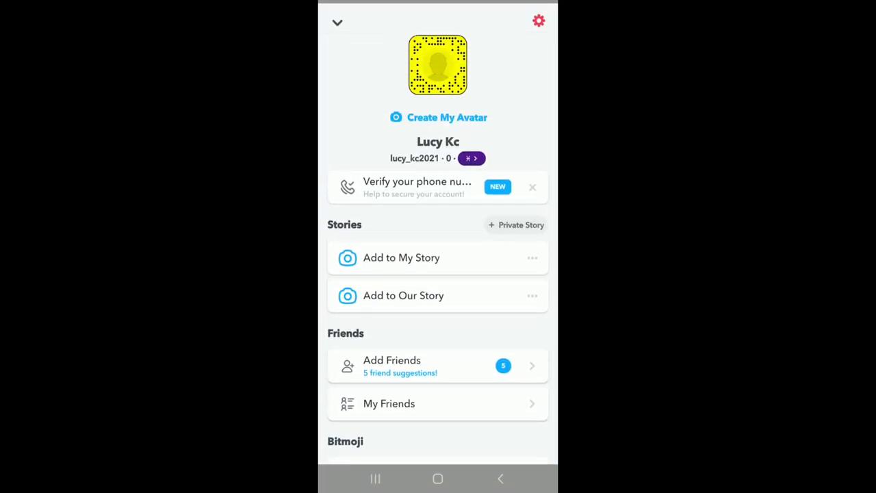
pyautogui.click(337, 22)
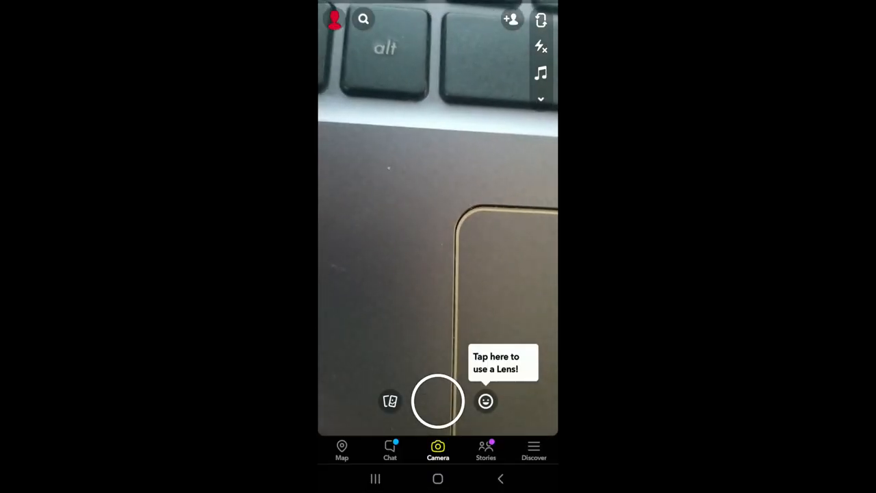
pyautogui.click(533, 449)
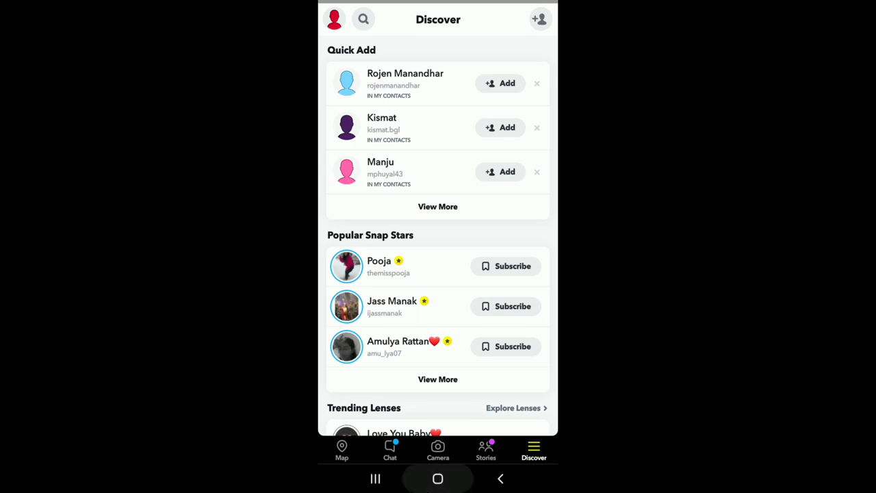
pyautogui.click(438, 479)
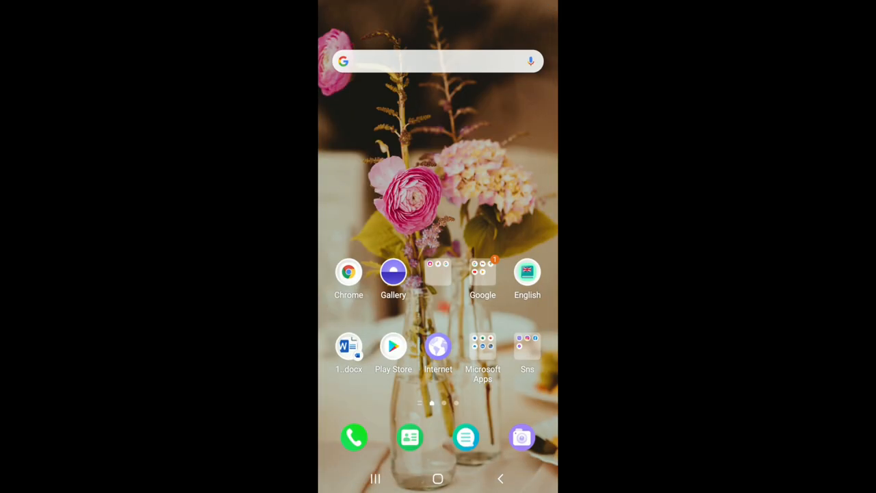